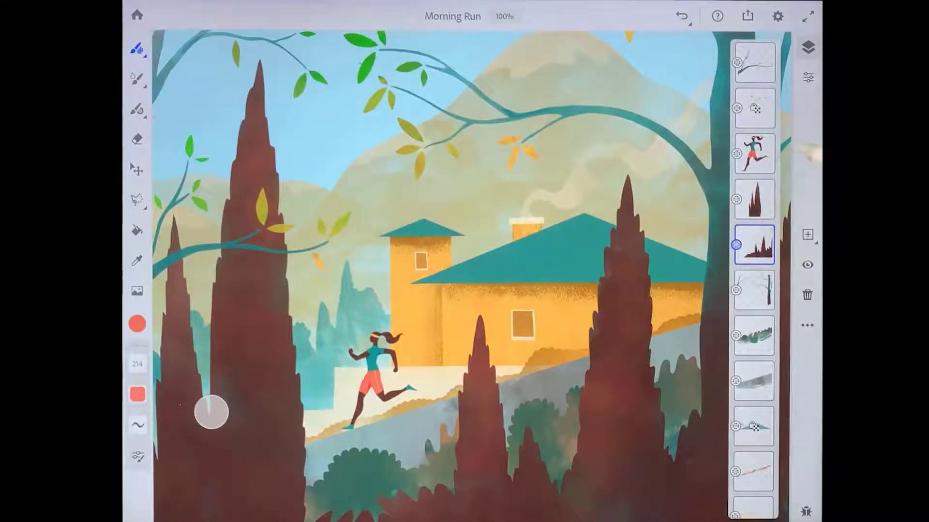
Make the runner layer active, toggle the layer list, and view its Layer Properties.
left_click(754, 152)
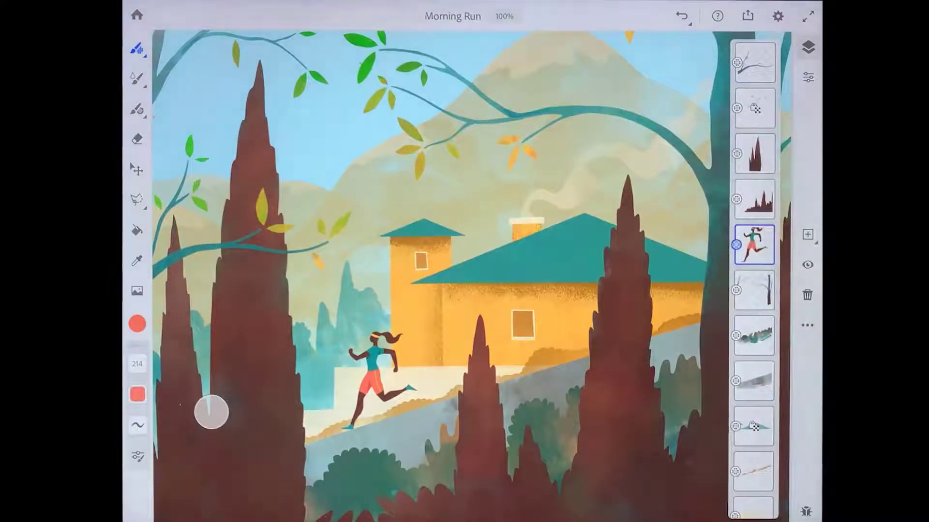
left_click(807, 47)
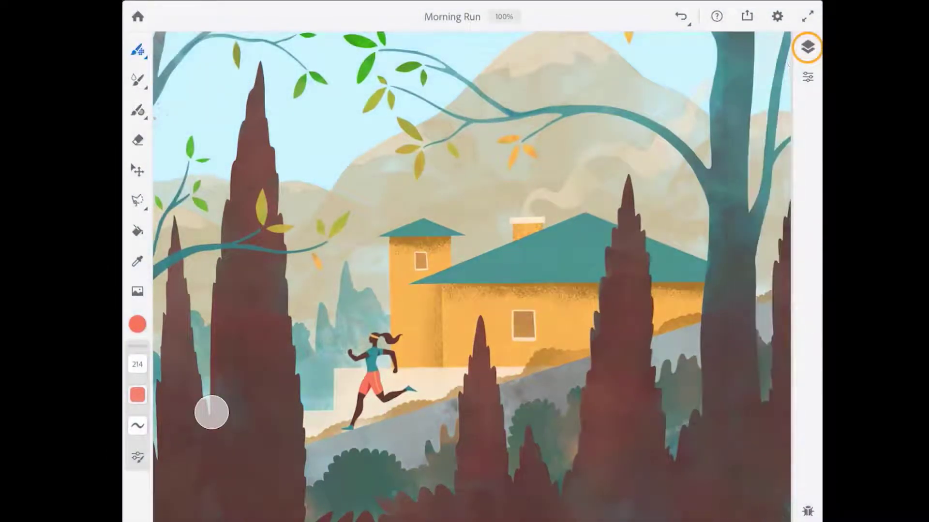
left_click(807, 47)
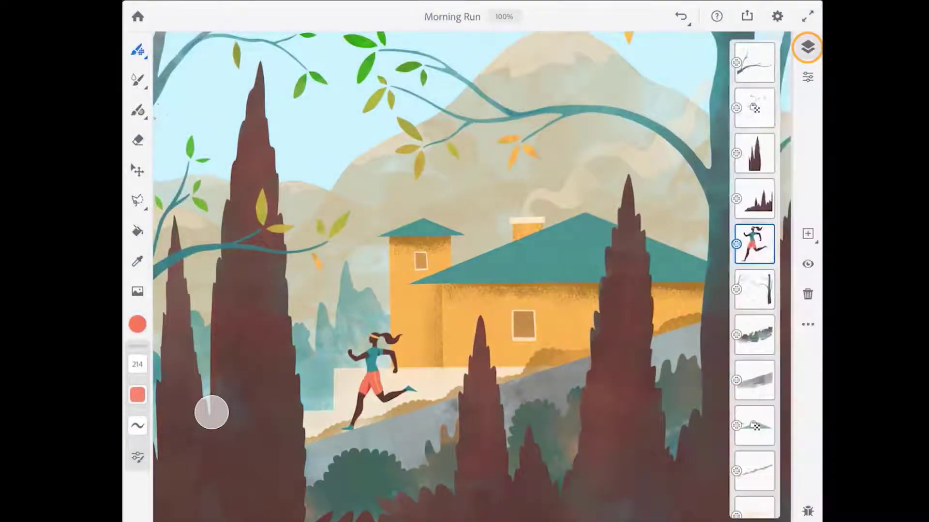
left_click(807, 77)
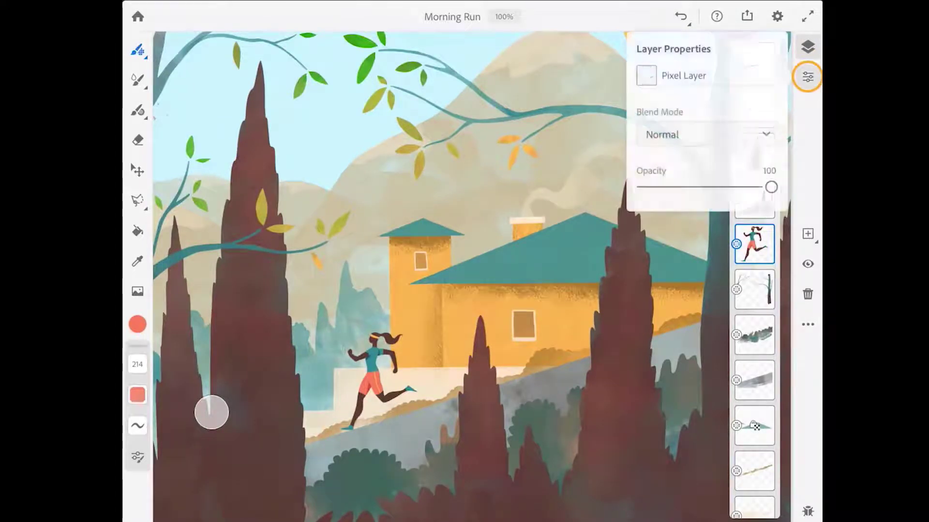
Add a new empty layer above the runner and reselect the runner layer.
left_click(705, 134)
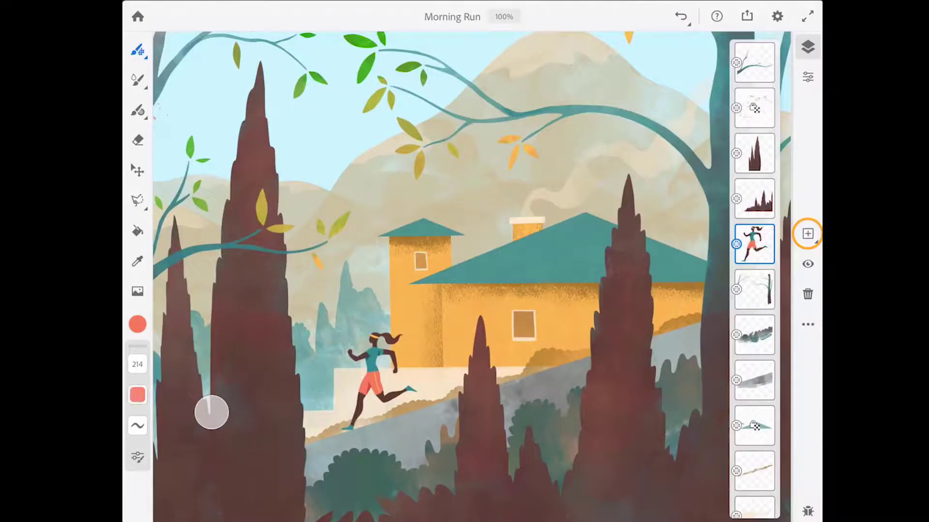
left_click(806, 233)
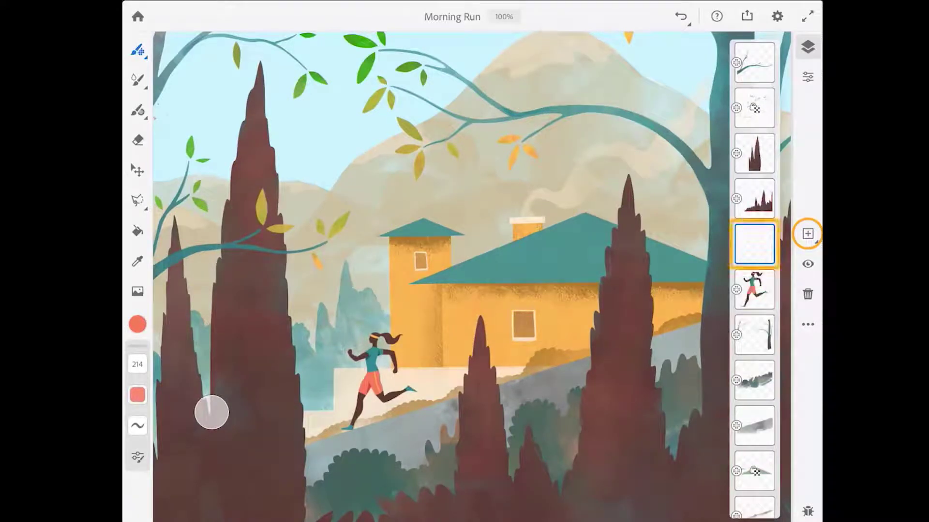
left_click(807, 233)
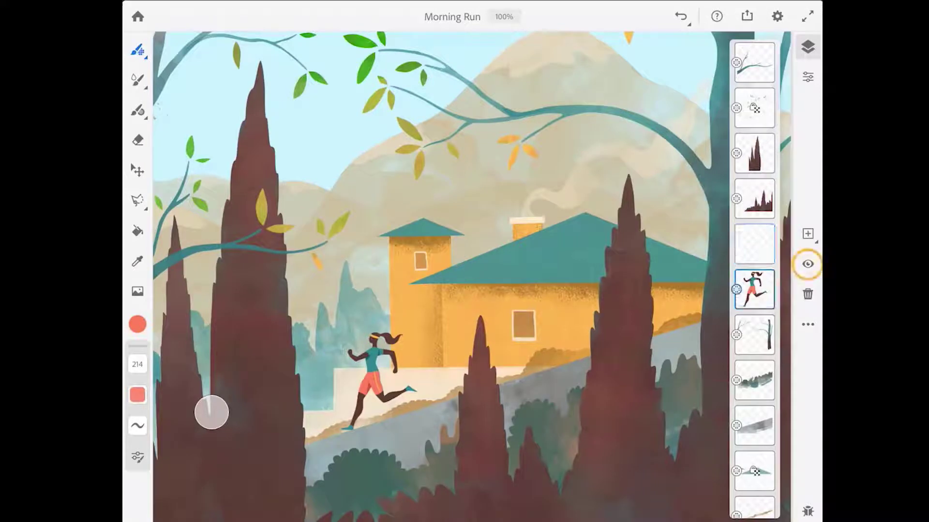
Toggle the runner's visibility off and on, view more layer actions, and return Home.
left_click(806, 264)
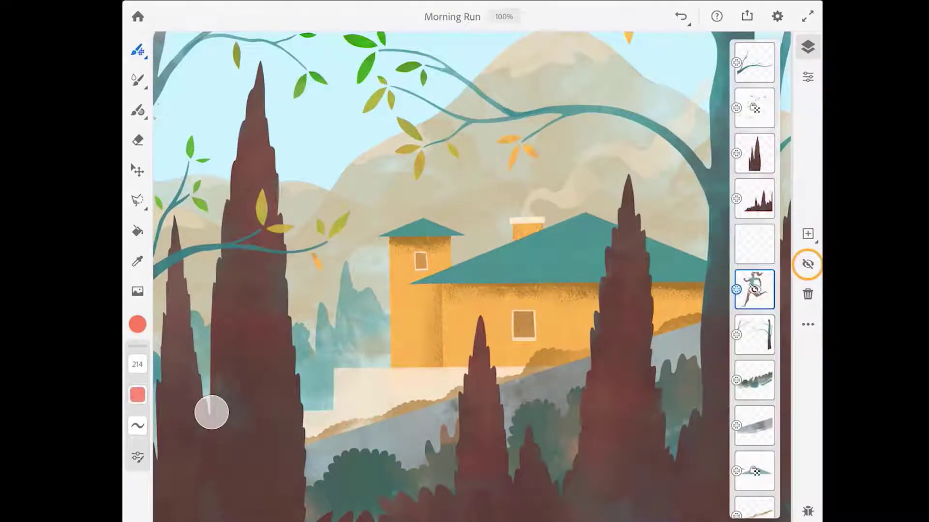
left_click(807, 264)
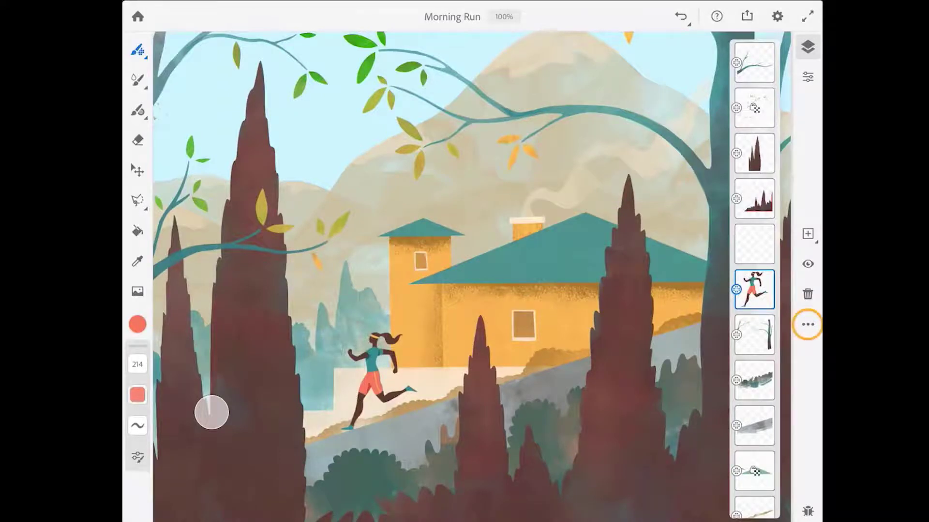
left_click(806, 325)
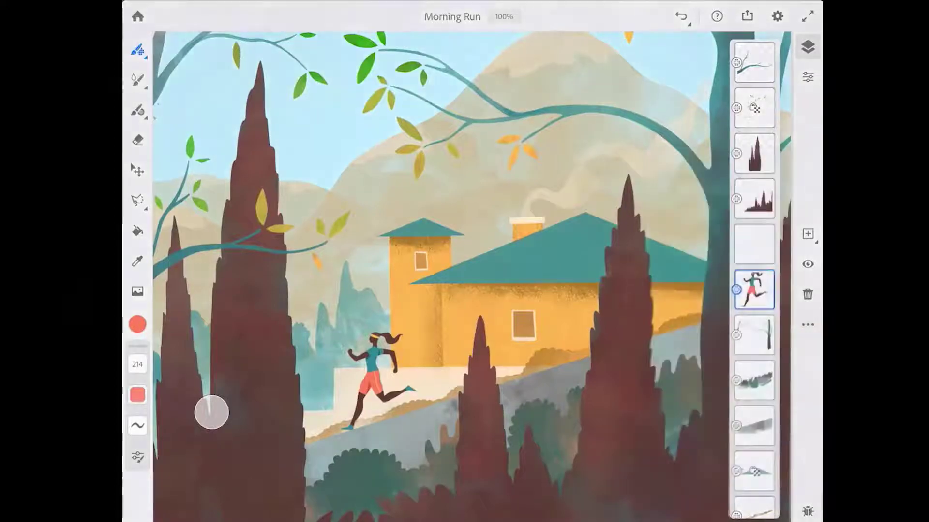
left_click(138, 17)
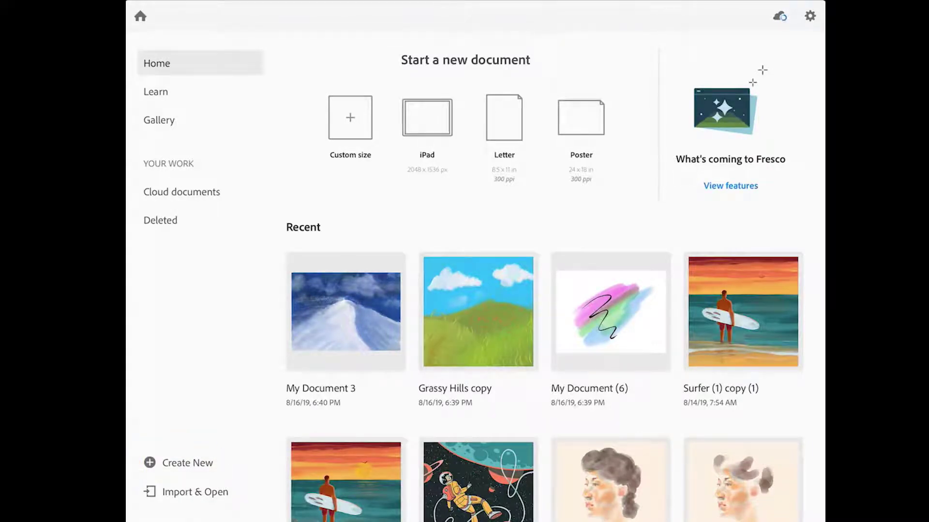
mouse_move(195, 492)
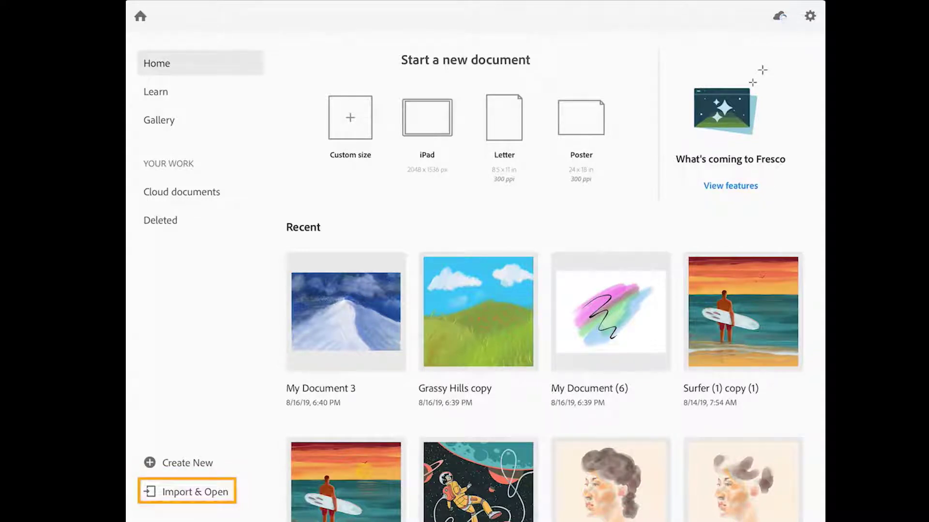
Scroll through the Recent documents list on the home screen.
scroll("up", 3)
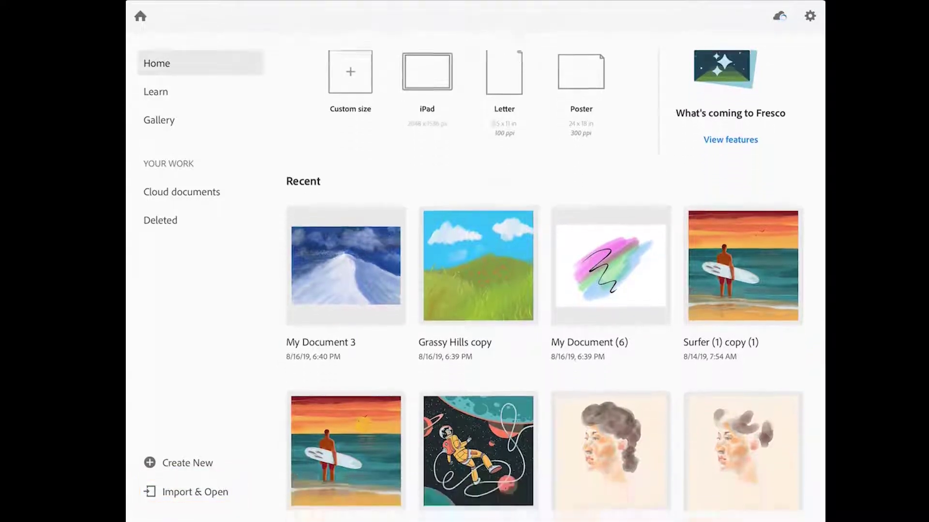
scroll("up", 3)
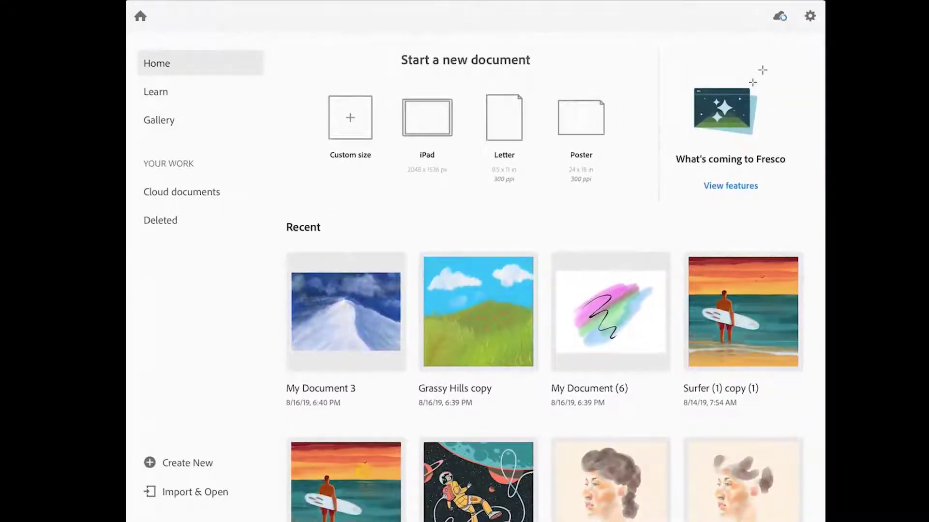
mouse_move(187, 463)
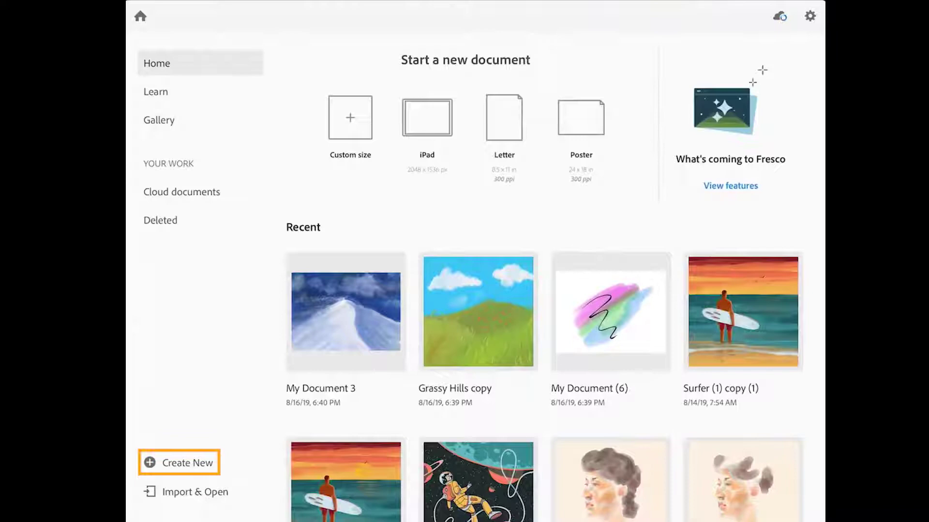
Create a new landscape 24 × 18 in Poster document from the Print presets.
left_click(188, 462)
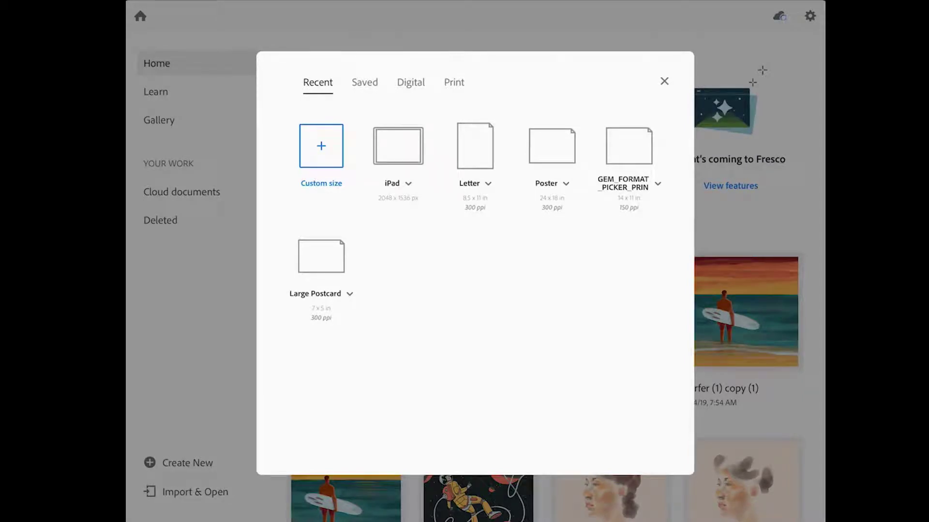
left_click(453, 82)
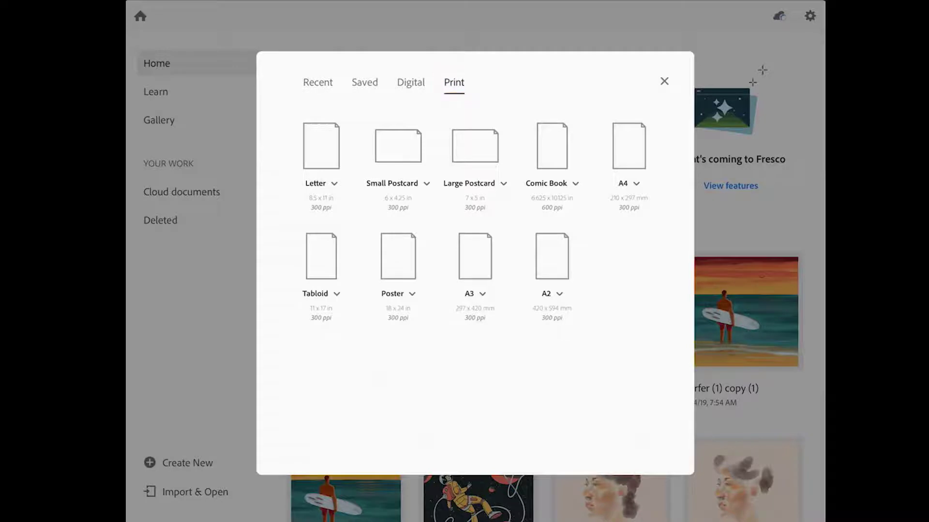
left_click(412, 293)
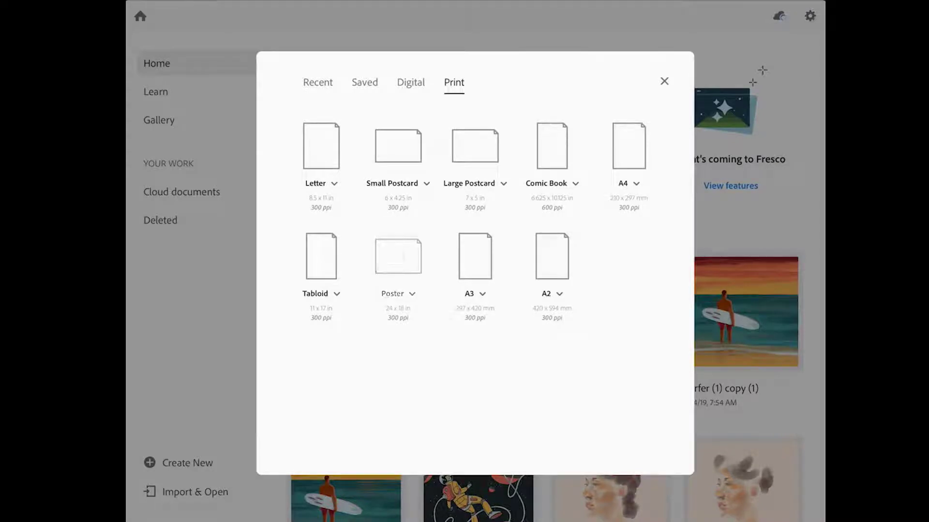
left_click(664, 82)
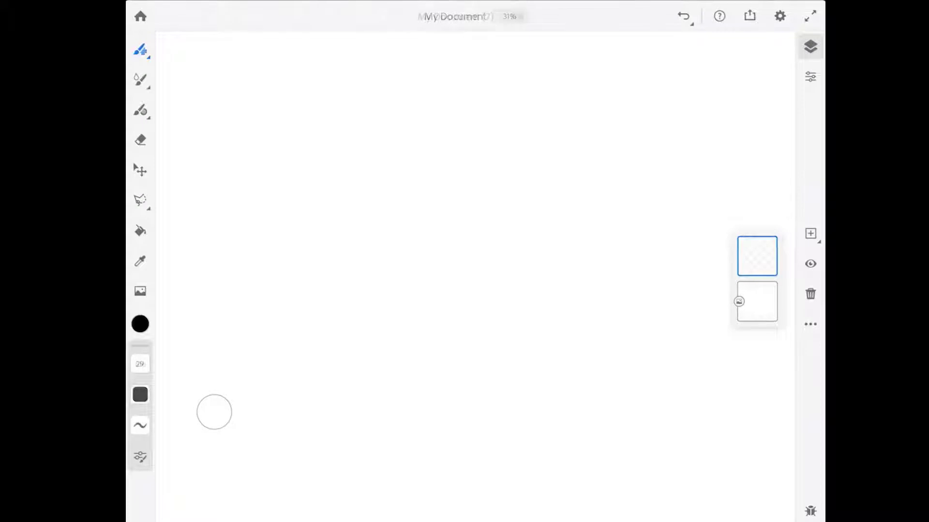
Choose the Ink Stains pixel brush from the Favorites list.
left_click(140, 50)
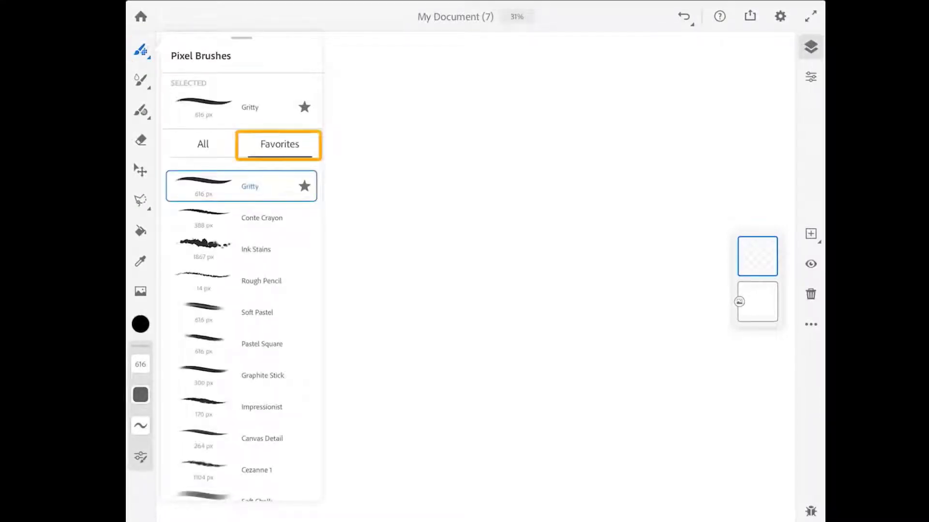
left_click(255, 249)
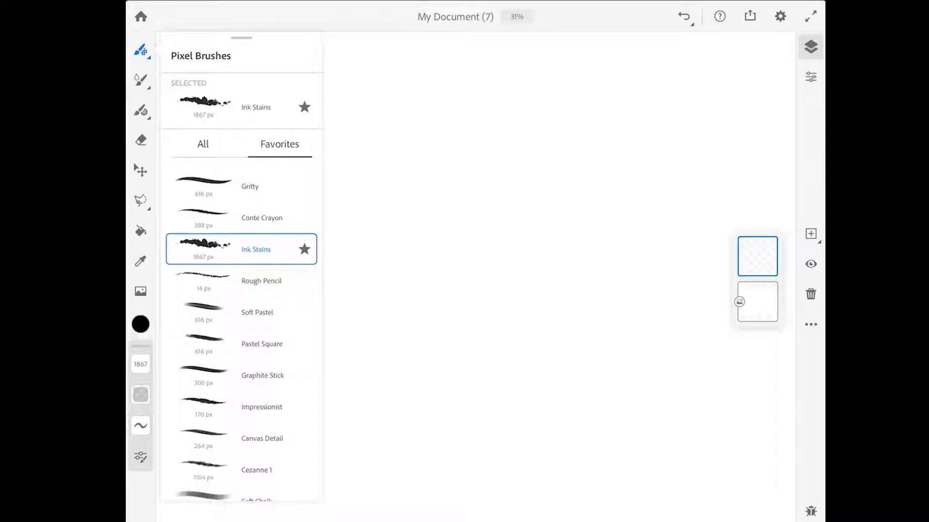
left_click(140, 324)
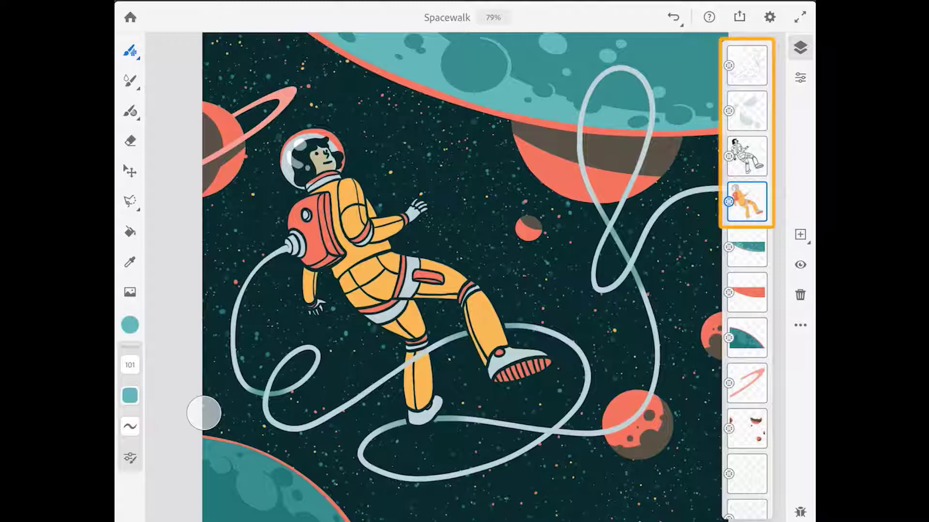
Group Spacewalk's top four astronaut layers and collapse the group.
left_click(745, 157)
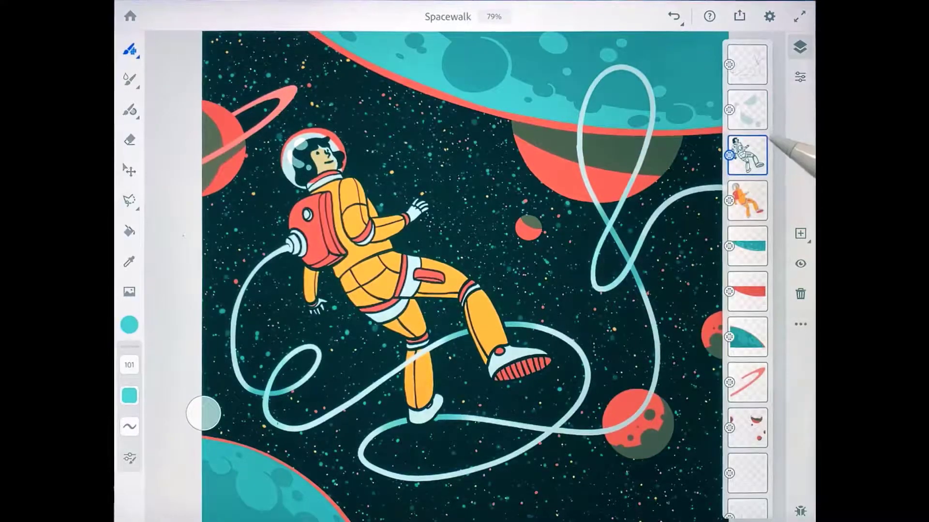
left_click(746, 155)
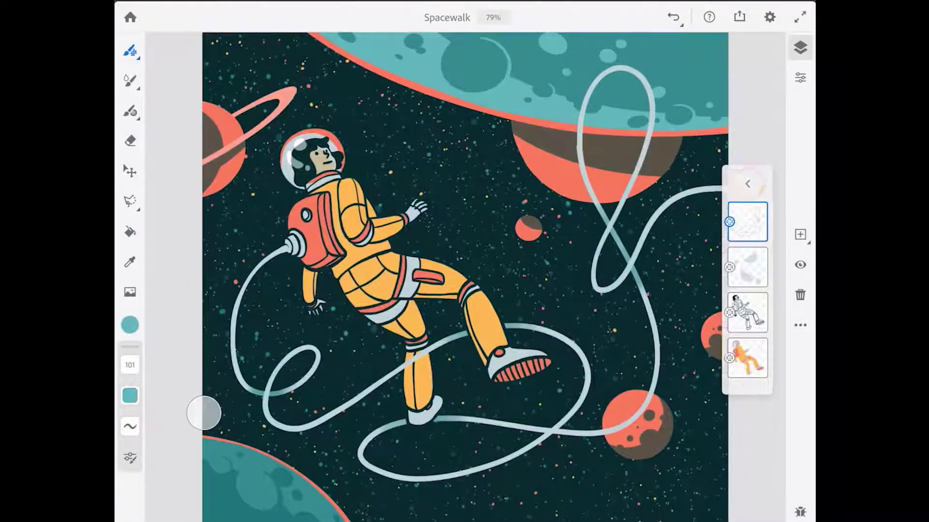
left_click(747, 183)
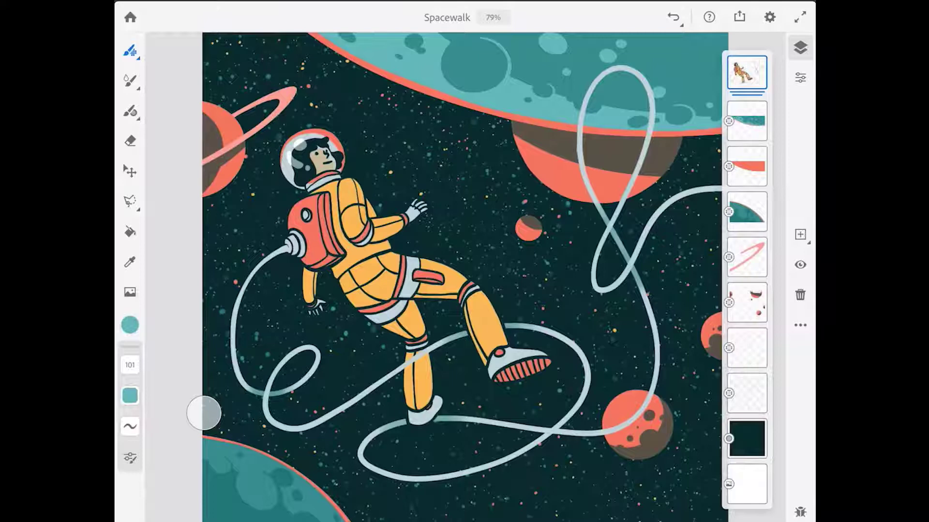
View more options for the collapsed astronaut layer group.
left_click(129, 170)
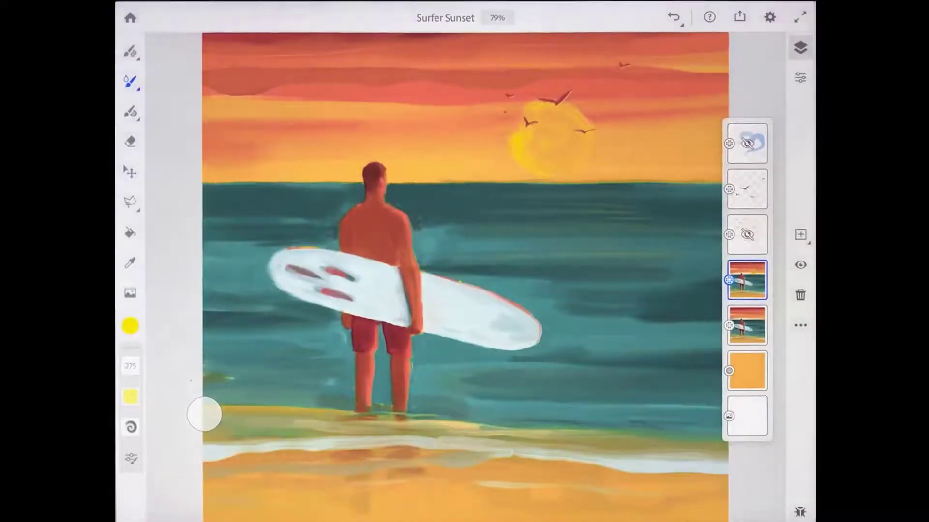
Switch to live brushes and set the Oilpaint Chunky brush to 211 px.
left_click(130, 81)
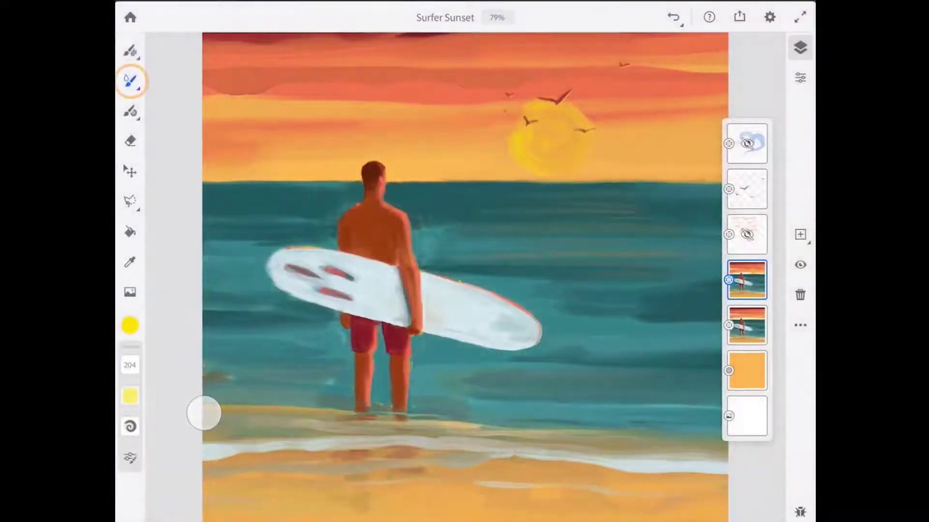
left_click(130, 81)
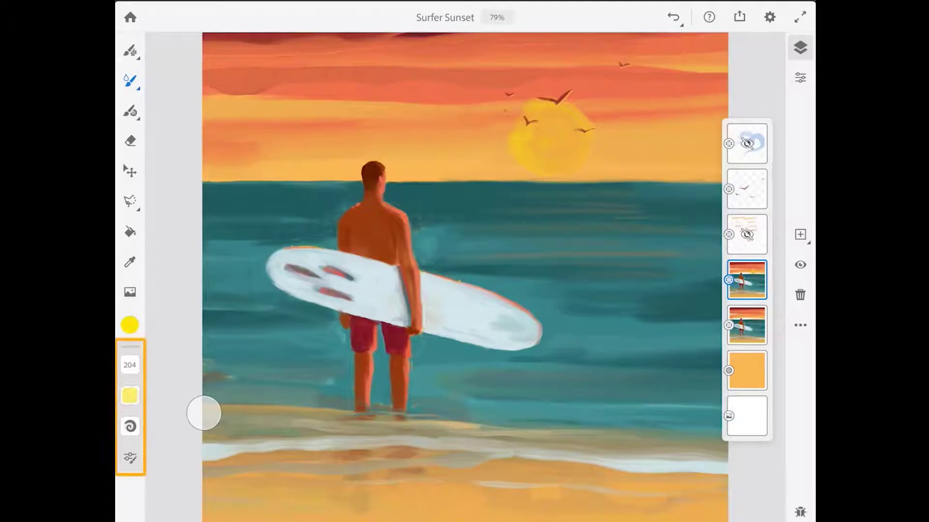
left_click(128, 364)
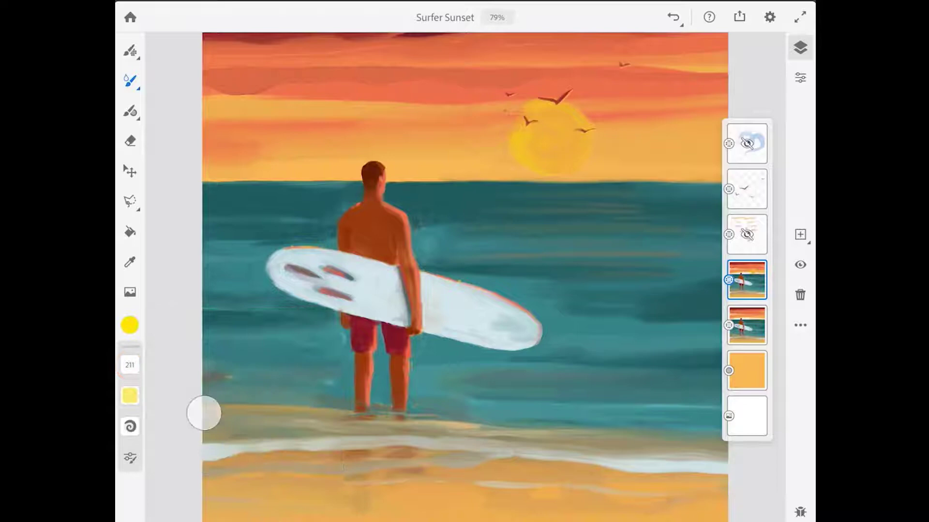
left_click(130, 397)
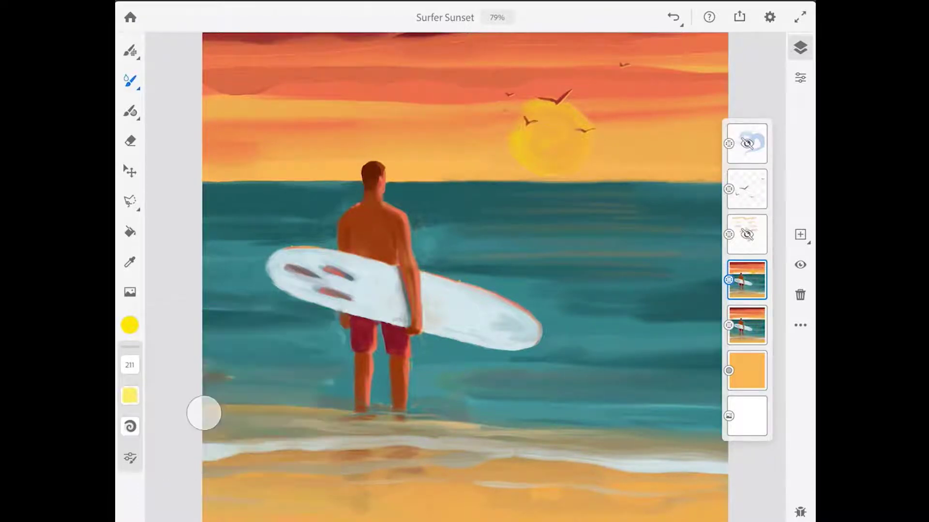
Make the top sketch layer active and show the oil brush's settings.
left_click(745, 143)
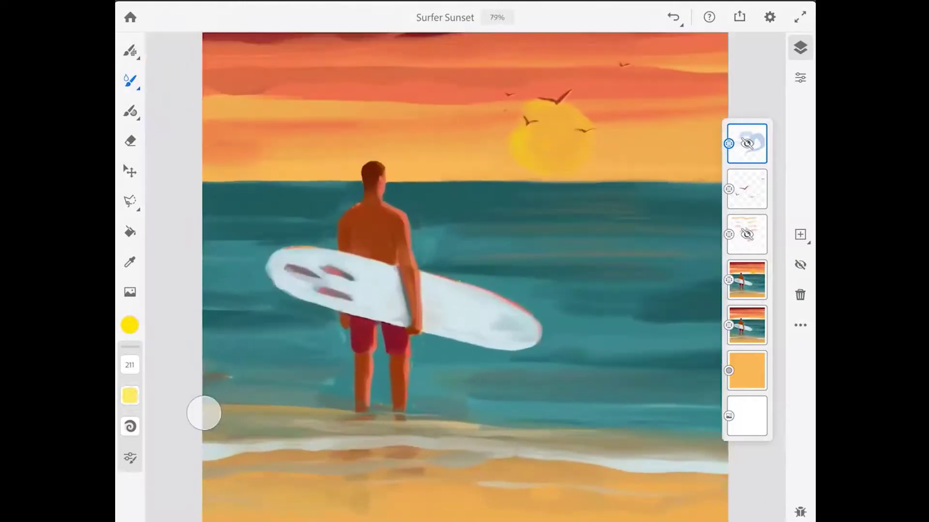
left_click(130, 457)
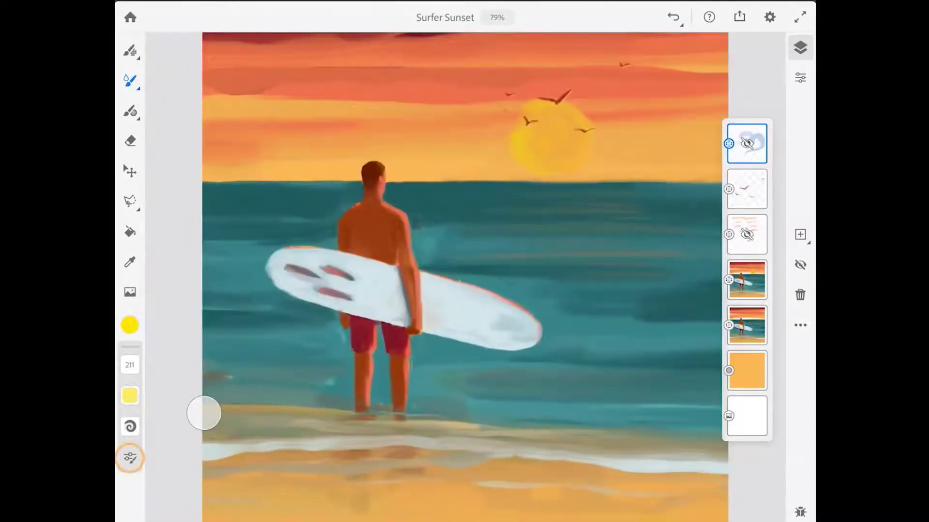
left_click(130, 457)
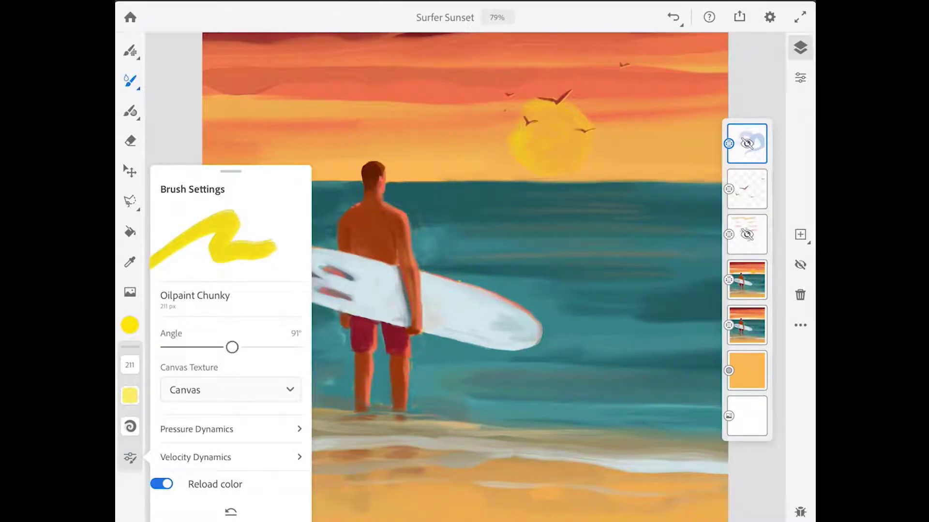
View the Oilpaint Chunky brush's Pressure Dynamics options.
left_click(230, 428)
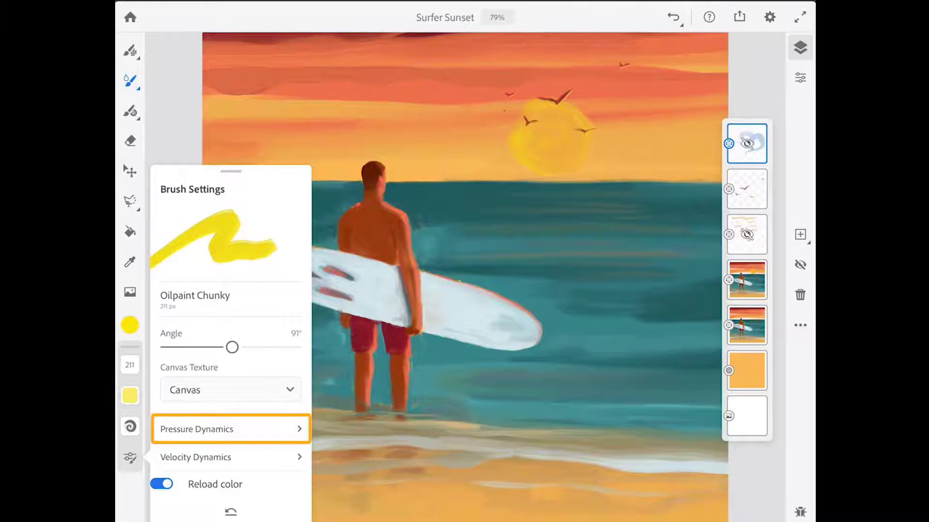
left_click(230, 429)
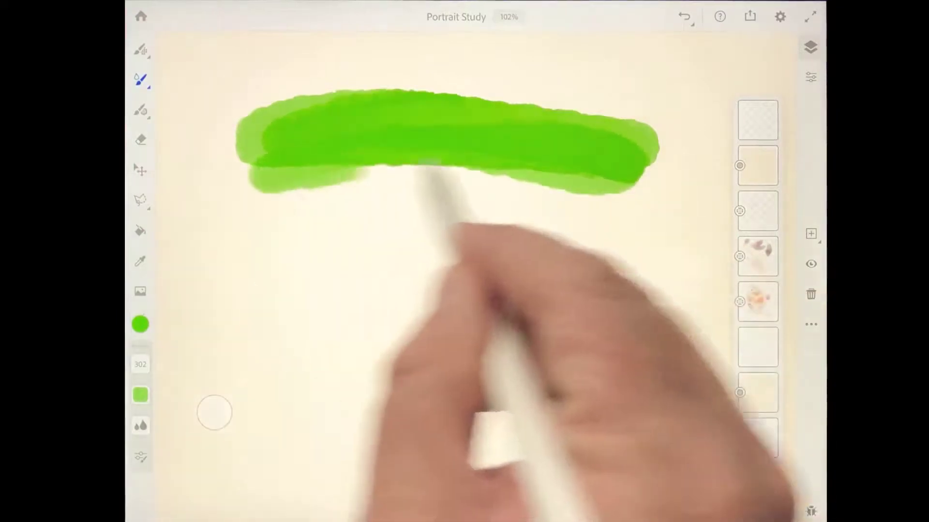
Paint a broad green watercolor stroke and choose yellow as the next colour.
left_click(141, 325)
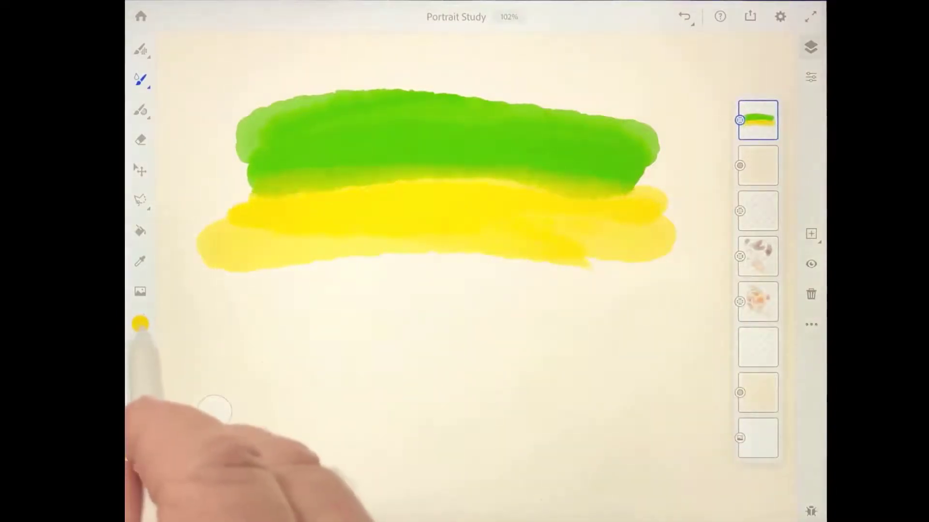
left_click(140, 324)
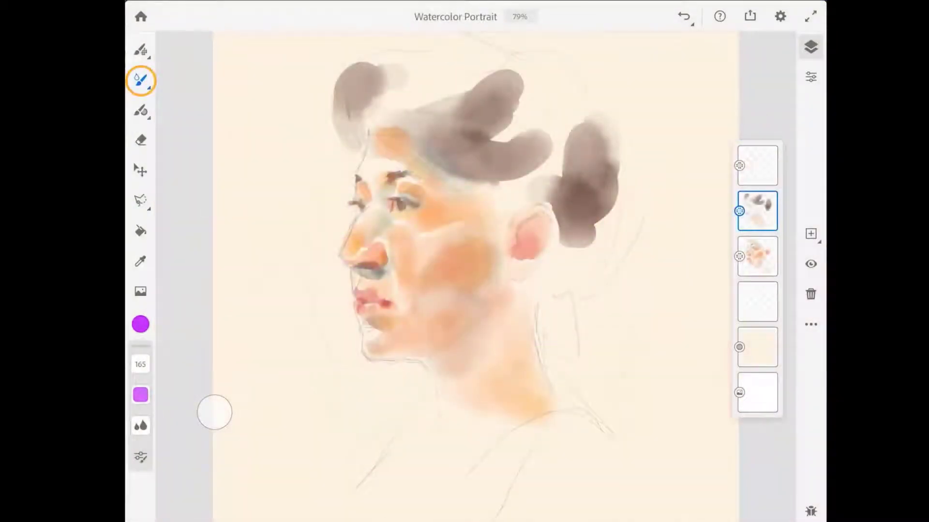
Choose a watercolor live brush at size 218 with adjusted flow and a muted brown colour.
left_click(141, 82)
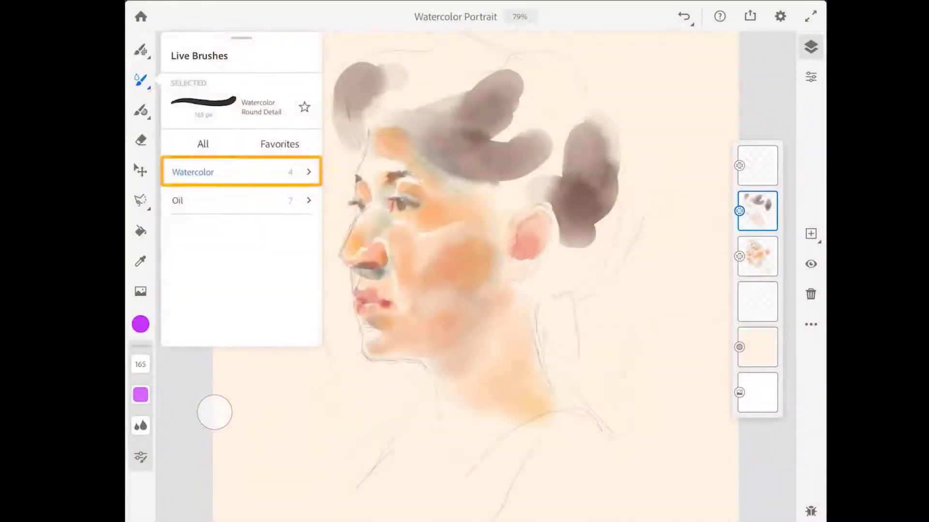
left_click(240, 172)
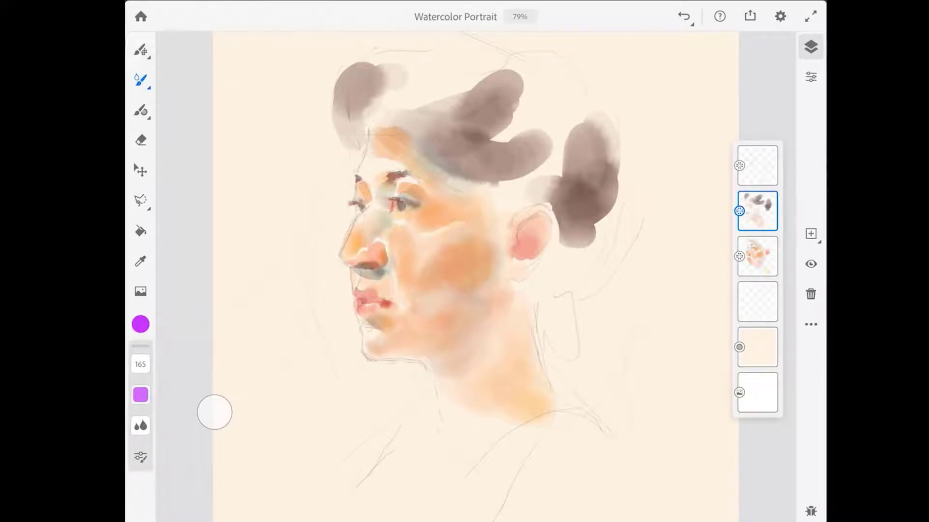
left_click(140, 364)
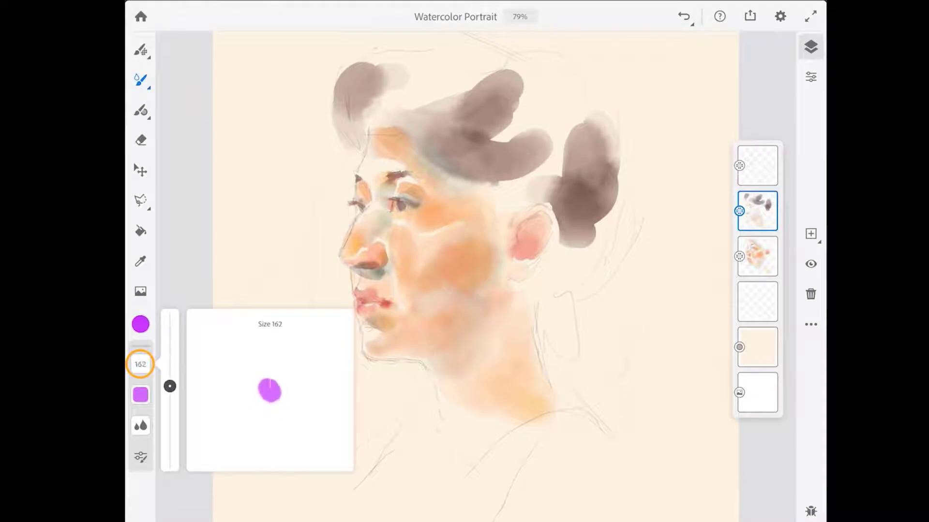
left_click(140, 395)
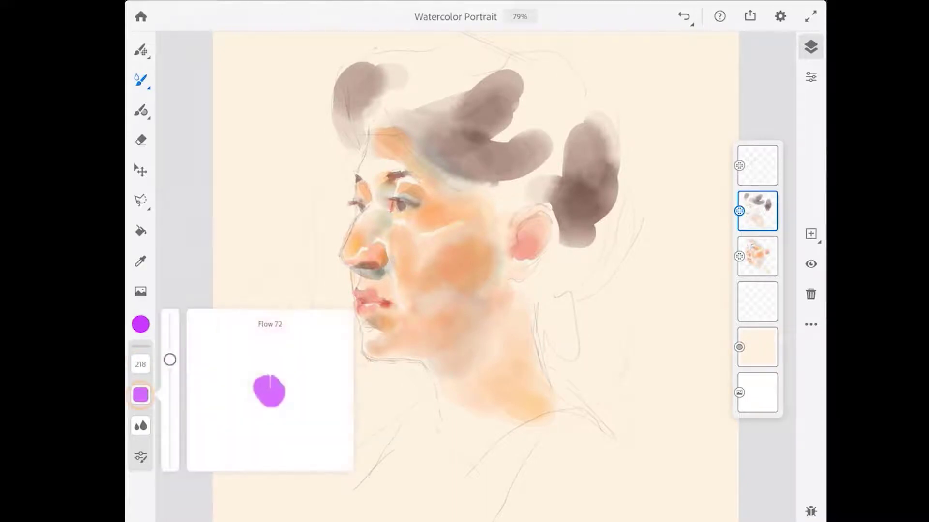
left_click(140, 394)
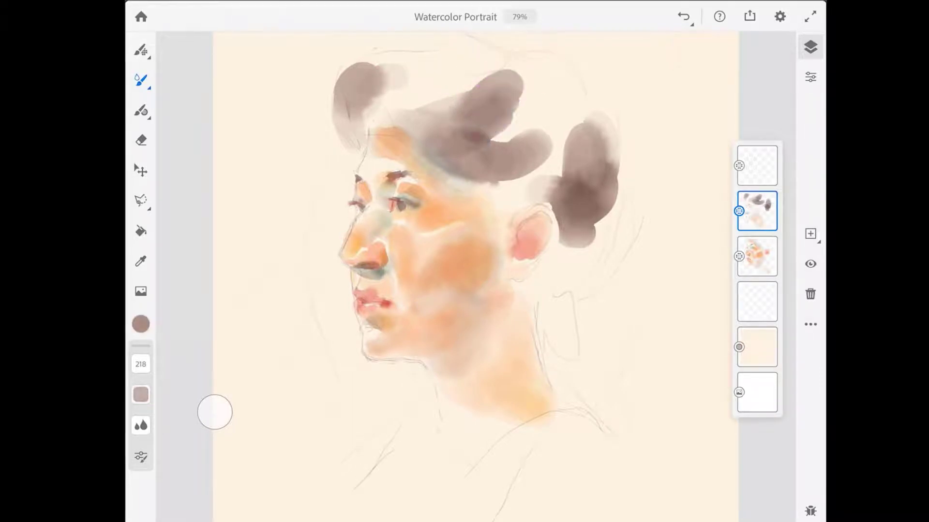
left_click(141, 395)
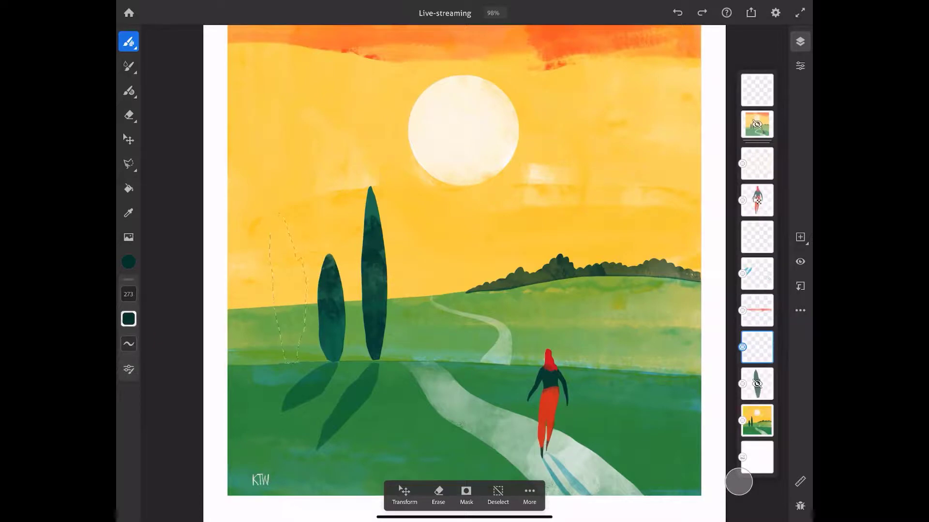
Show the sharing menu with Publish & export, Quick export and Livestream options.
left_click(751, 13)
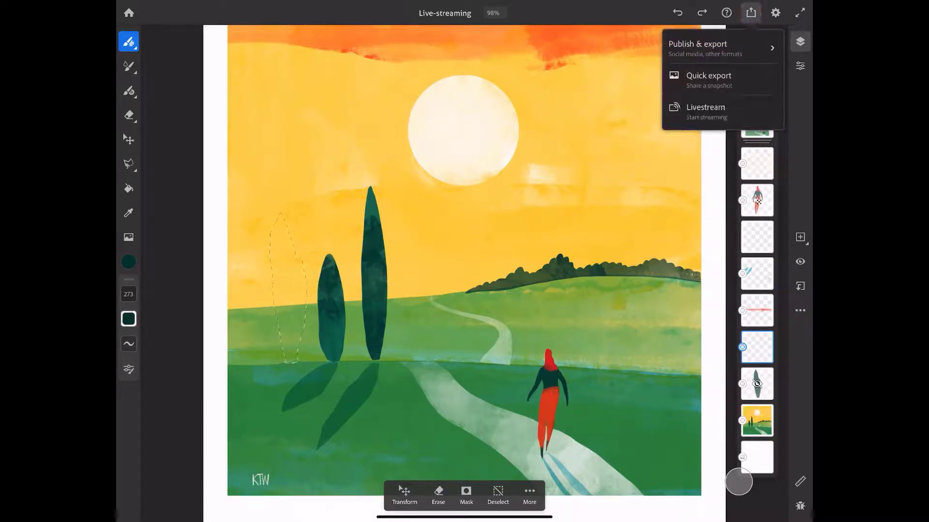
mouse_move(705, 111)
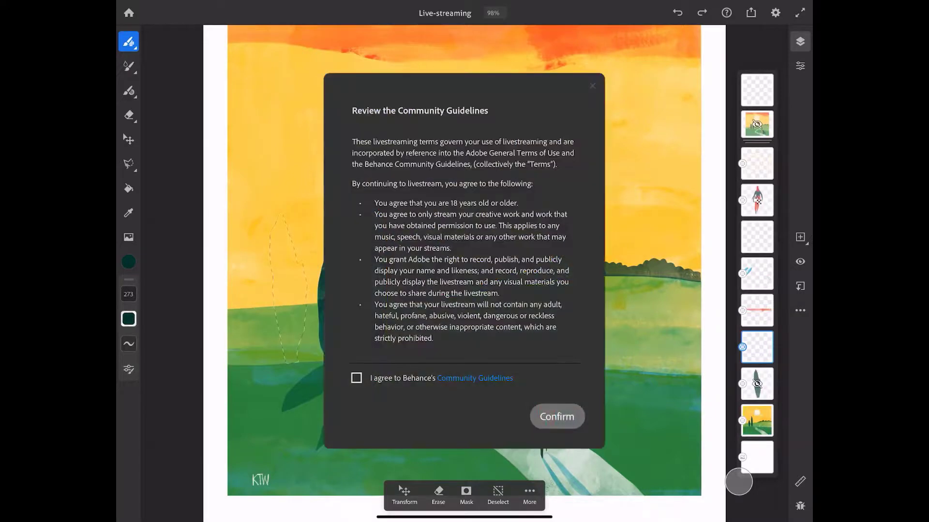
Accept Behance's community guidelines and continue past the stream title to the broadcast panel.
left_click(356, 378)
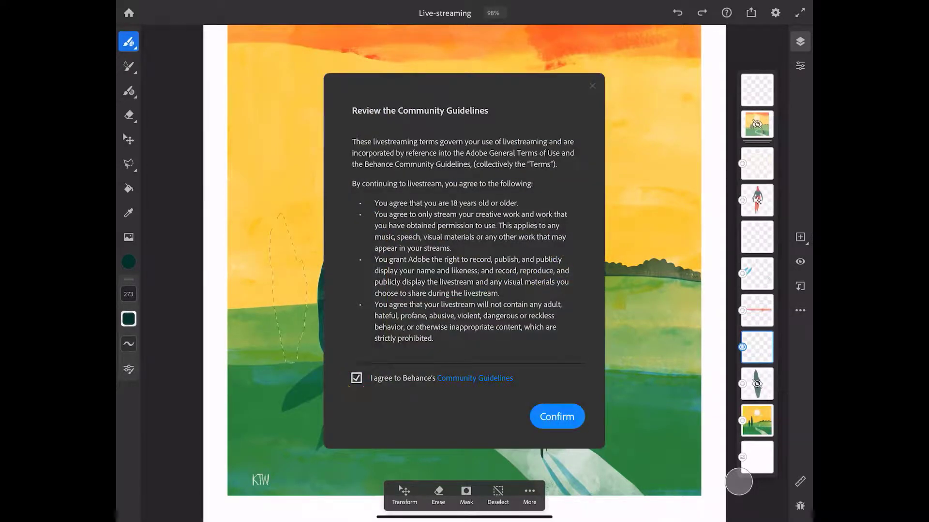
left_click(555, 415)
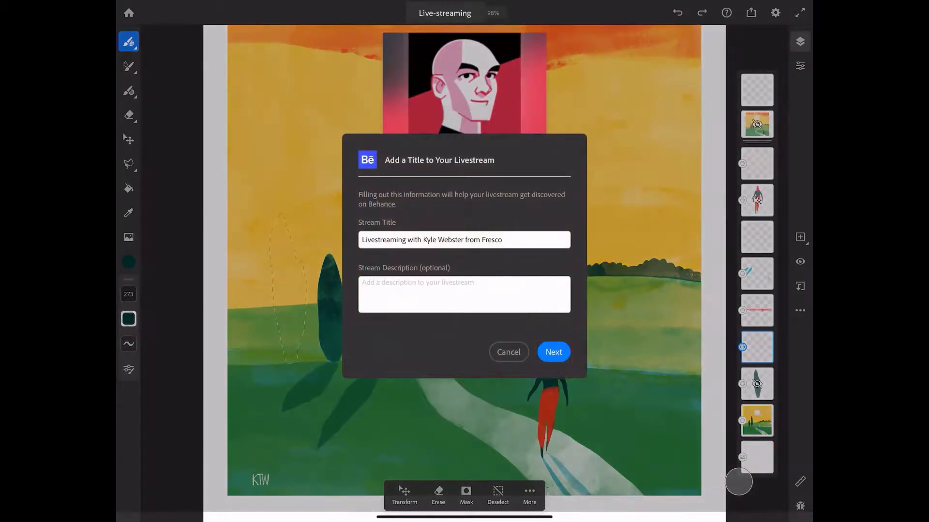
left_click(552, 352)
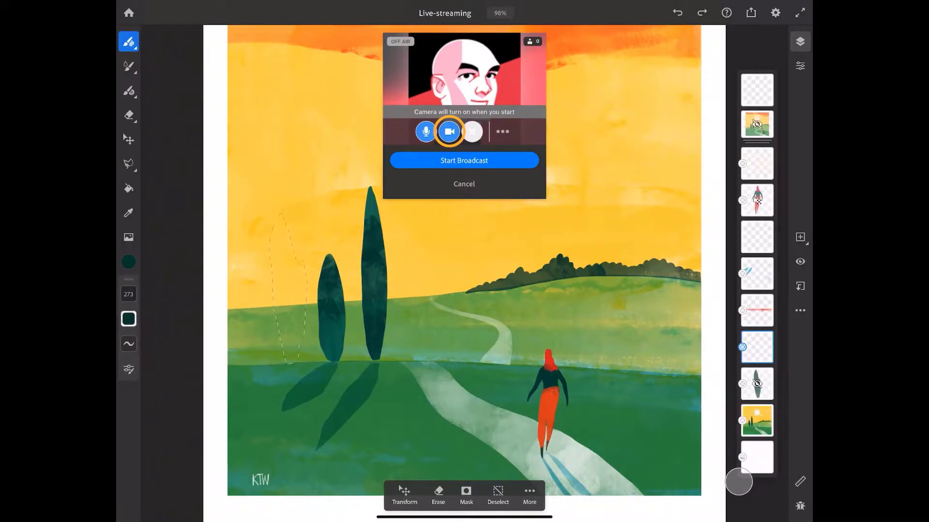
Turn the camera off, keep chat enabled and Public on Behance, then start the broadcast.
left_click(426, 132)
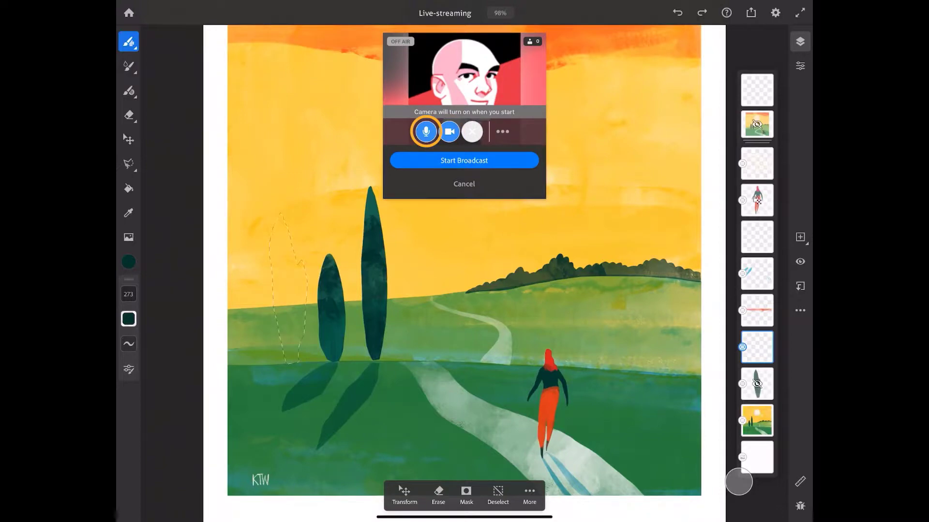
left_click(449, 132)
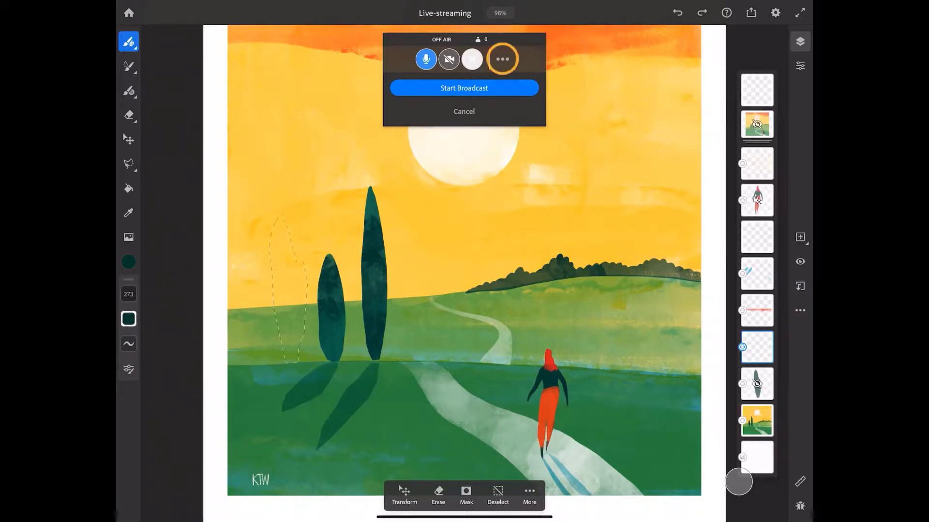
left_click(502, 59)
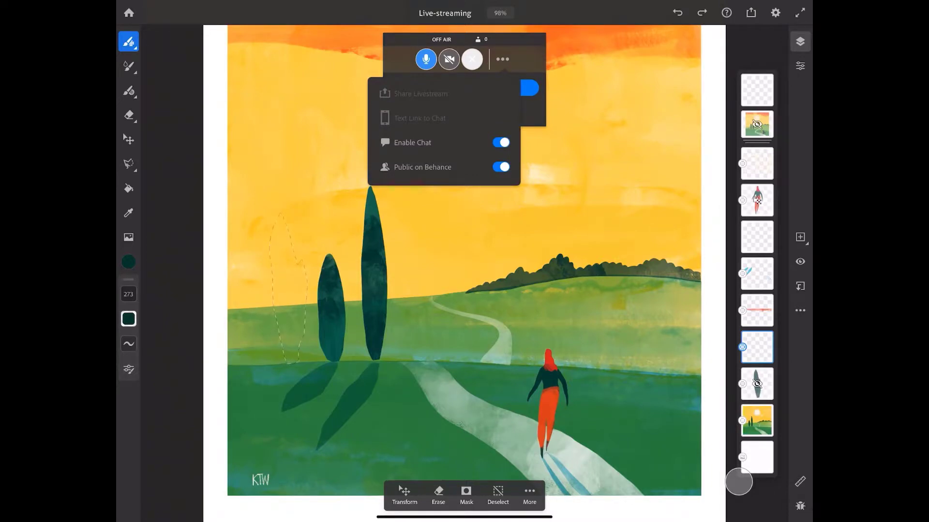
left_click(412, 143)
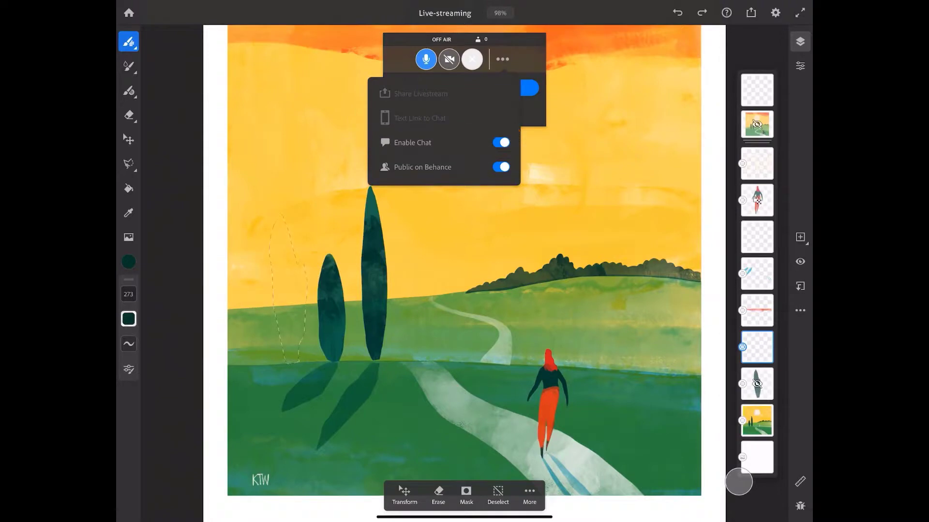
left_click(444, 167)
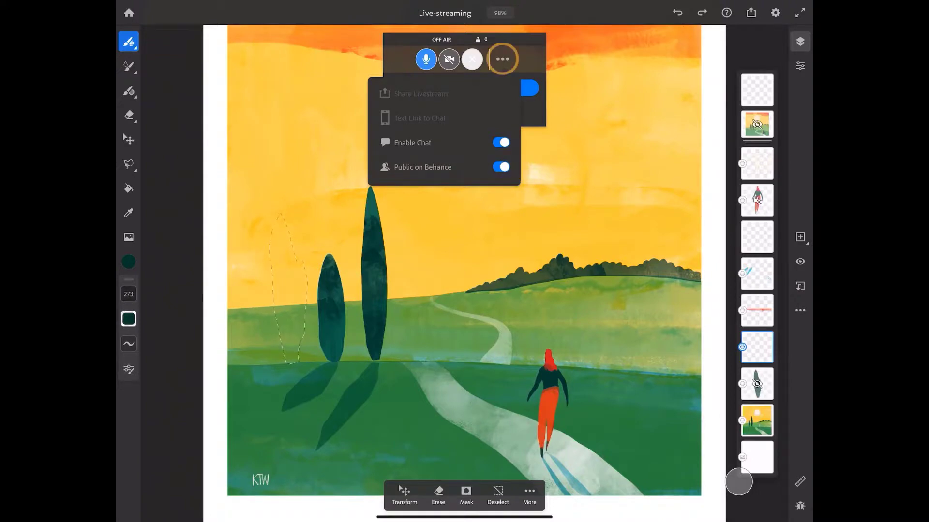
left_click(502, 59)
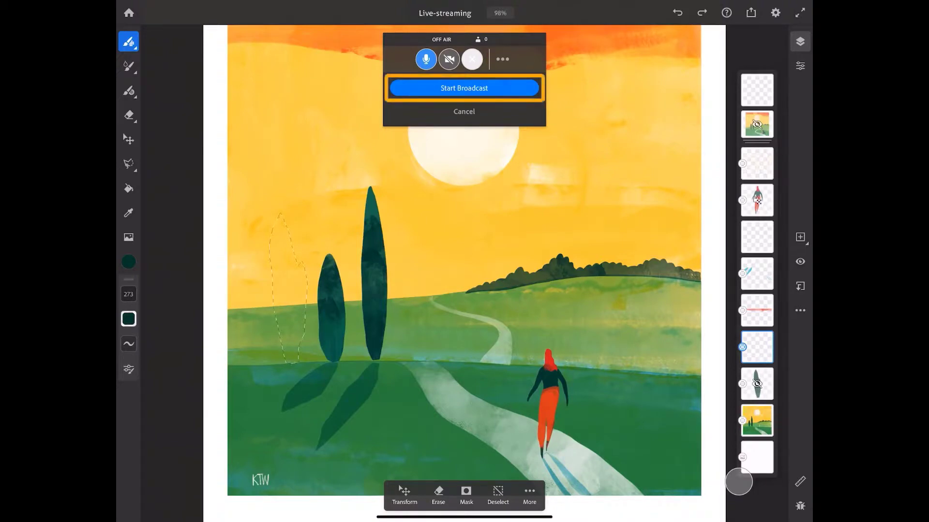
left_click(463, 88)
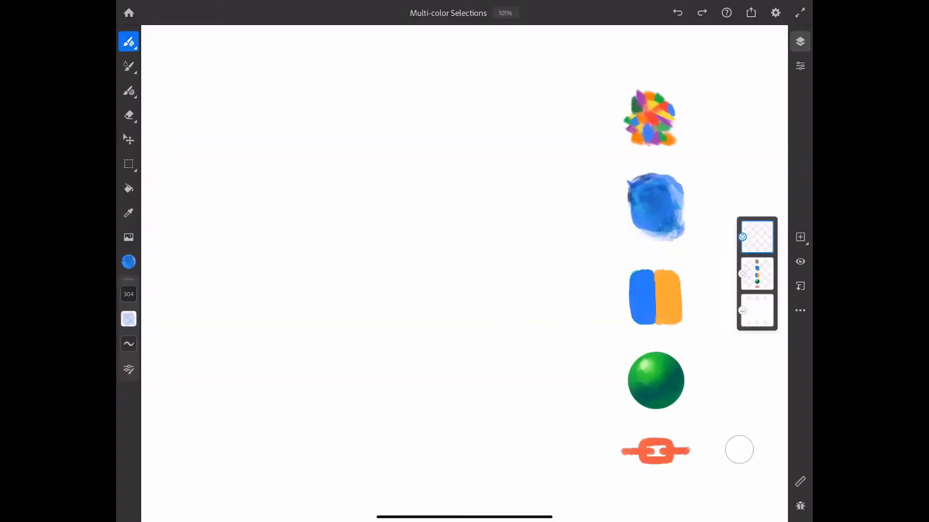
Sample the multicolour swatch with the eyedropper for splatter painting in red, green, blue and yellow.
left_click(129, 262)
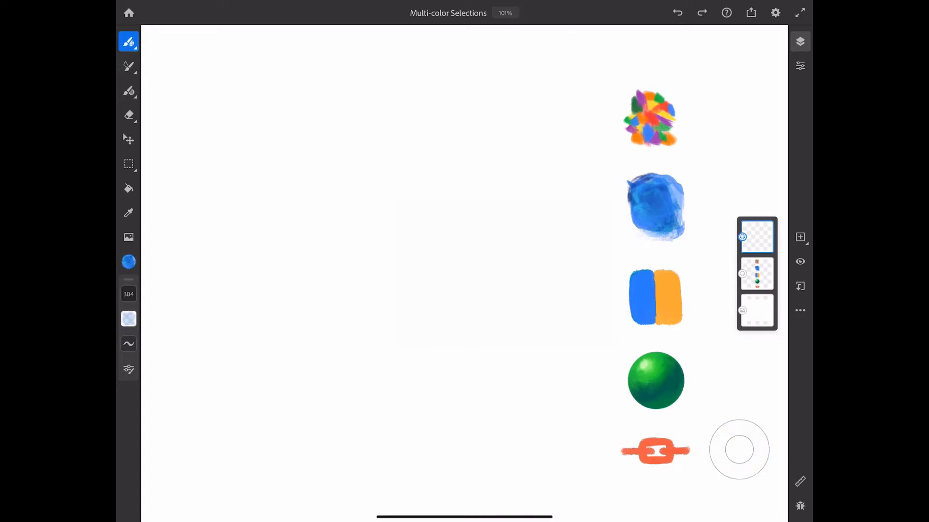
left_click(129, 263)
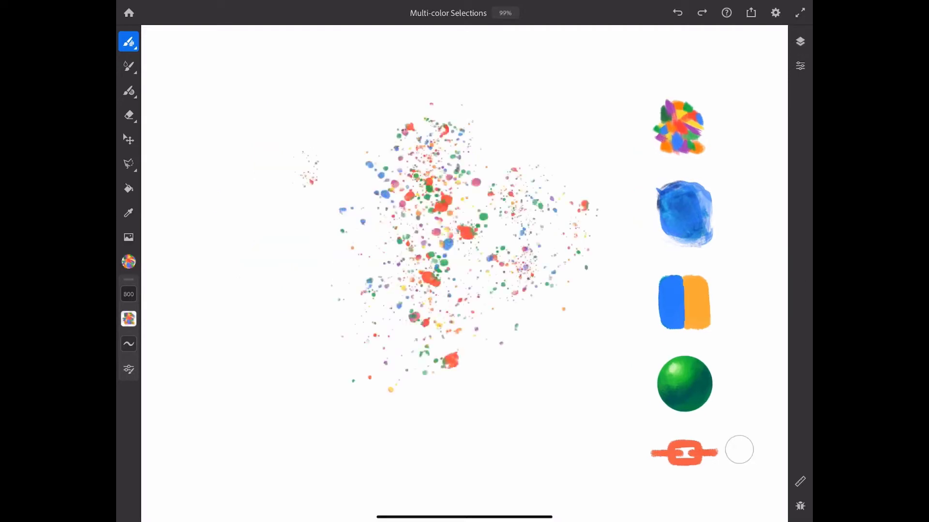
Undo the green tube loops and show the Hard round brush settings (100% hardness, 67% spacing).
left_click(800, 41)
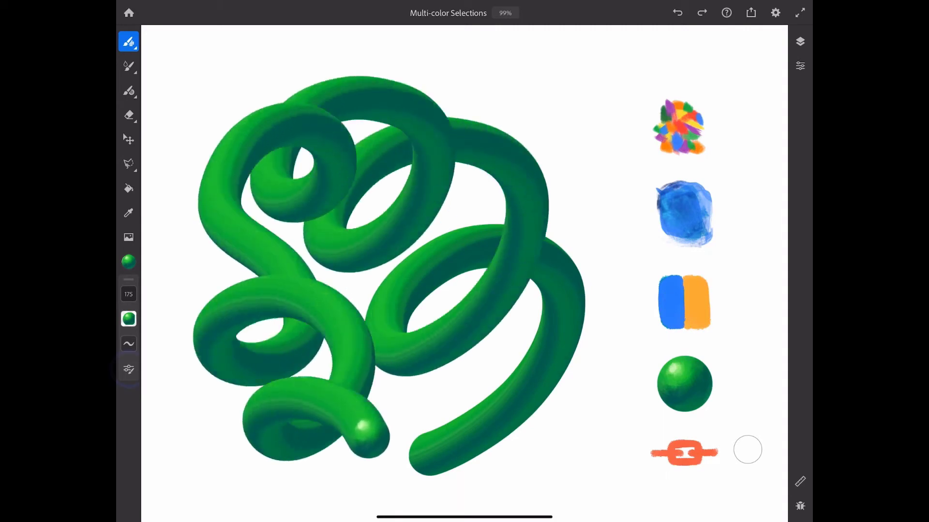
left_click(128, 369)
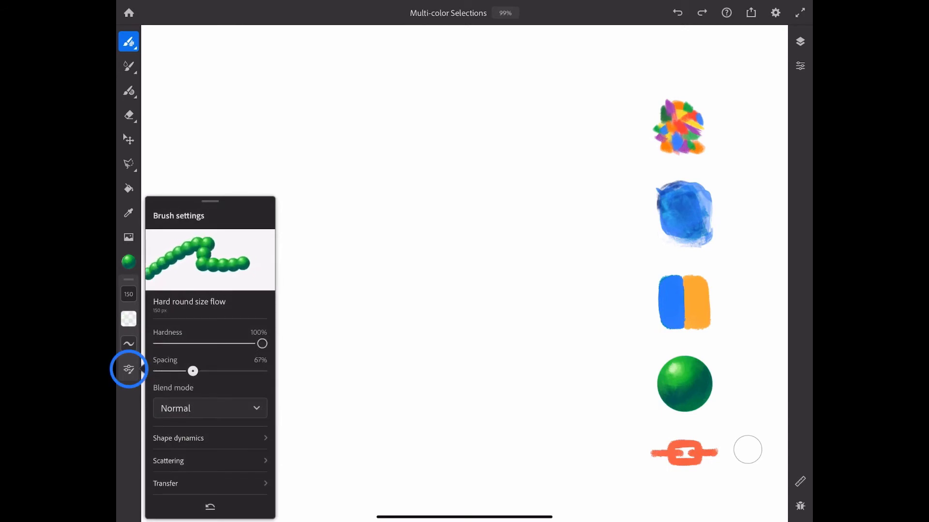